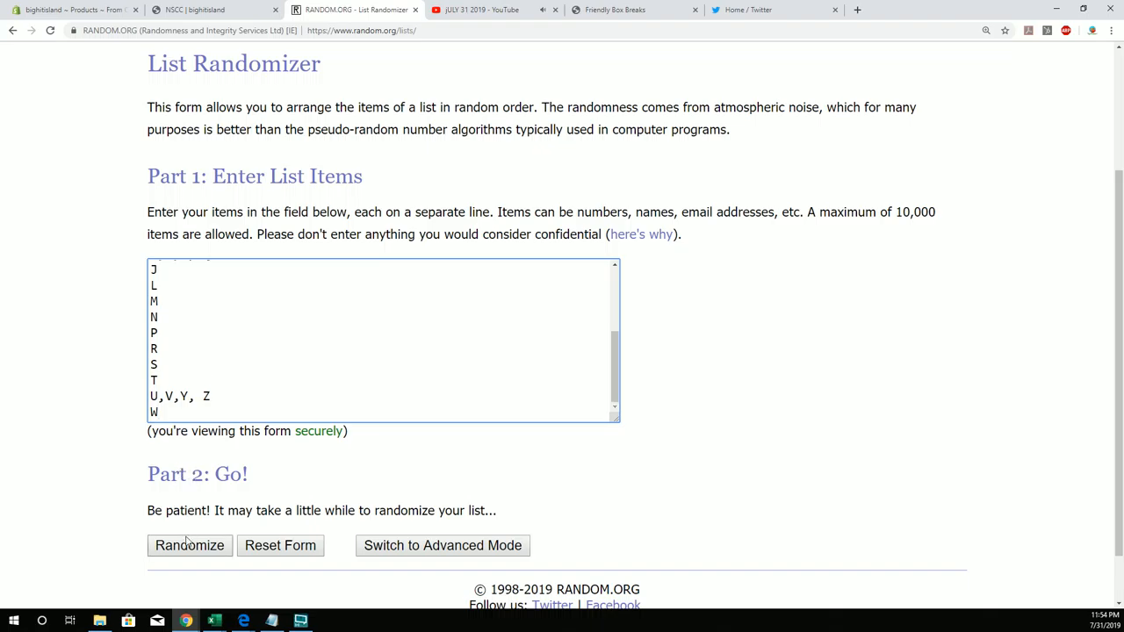
Shuffle the 19 letter groups seven times and select the resulting list for copying.
left_click(189, 545)
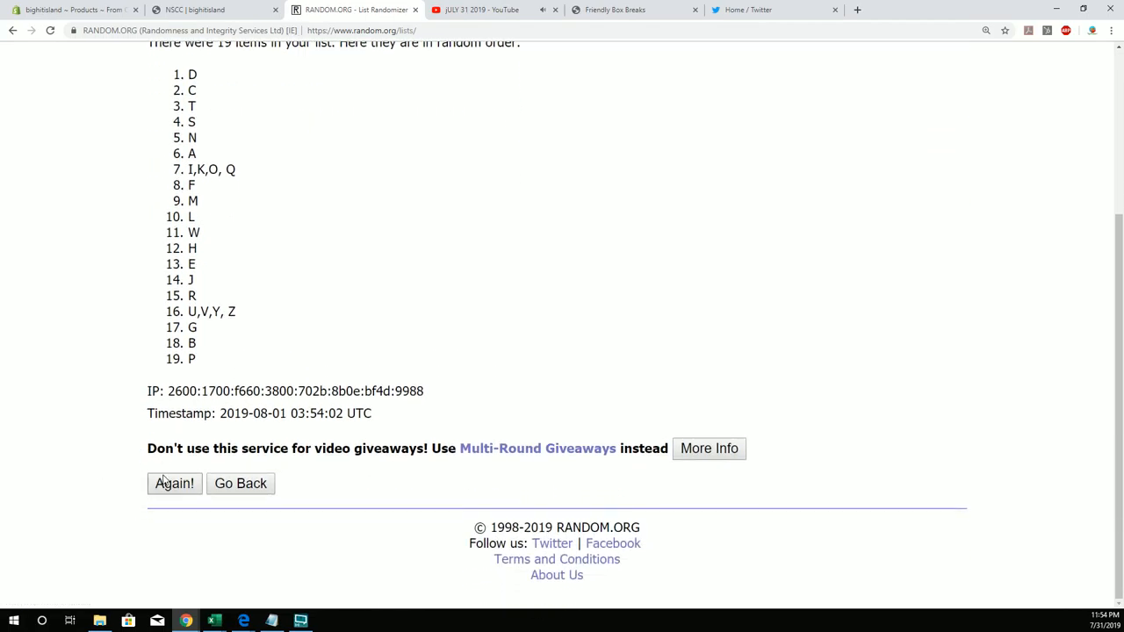
left_click(174, 483)
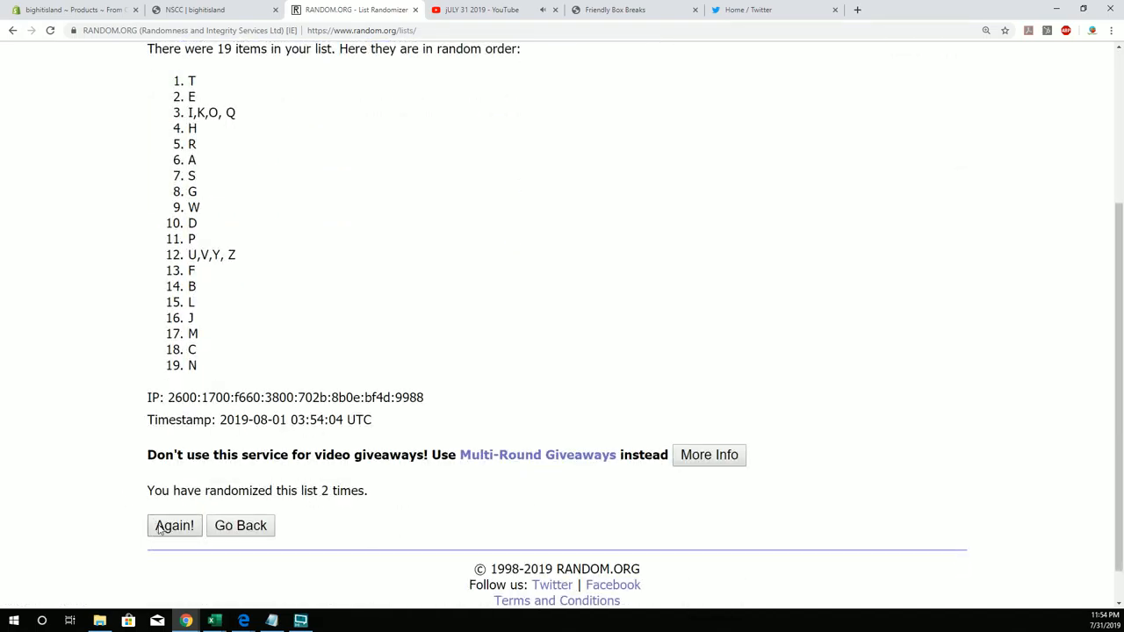
left_click(174, 526)
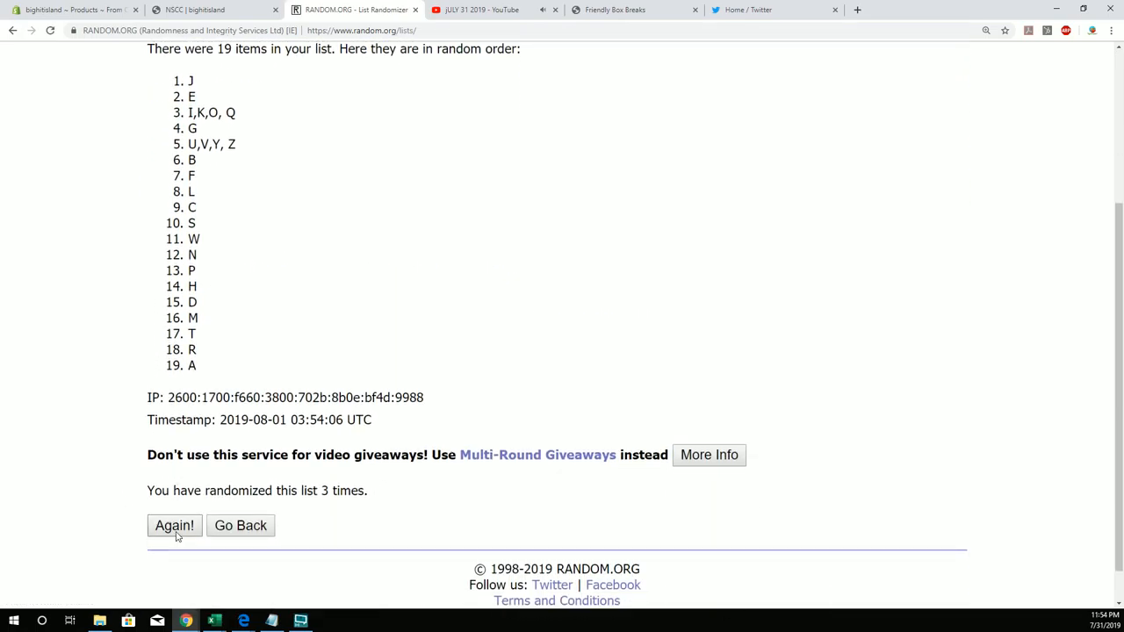
left_click(173, 525)
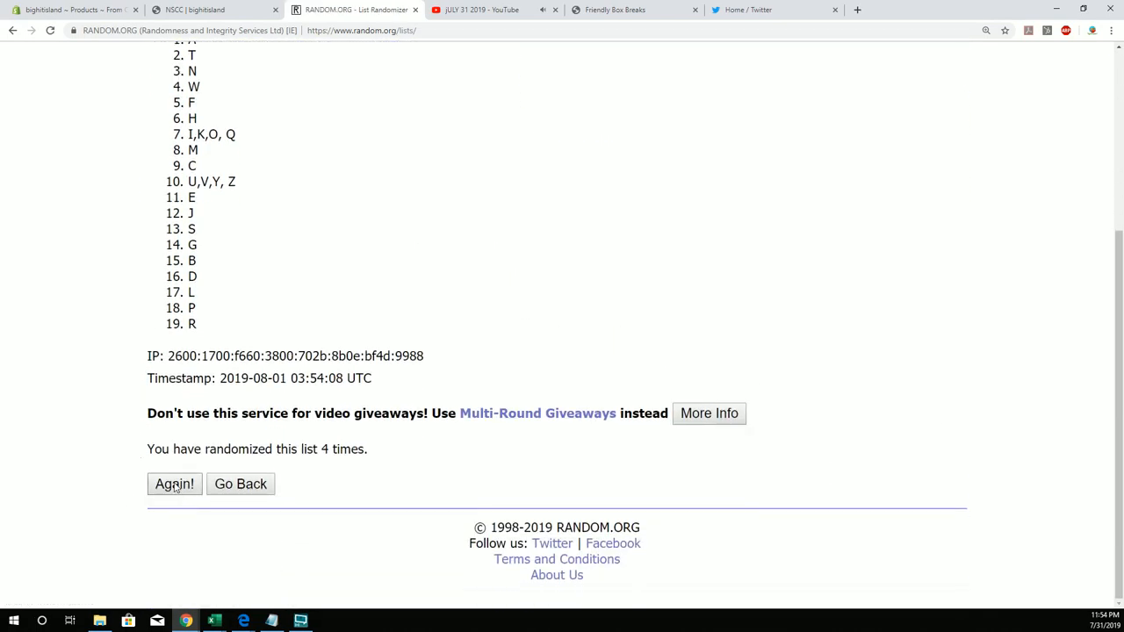
left_click(174, 484)
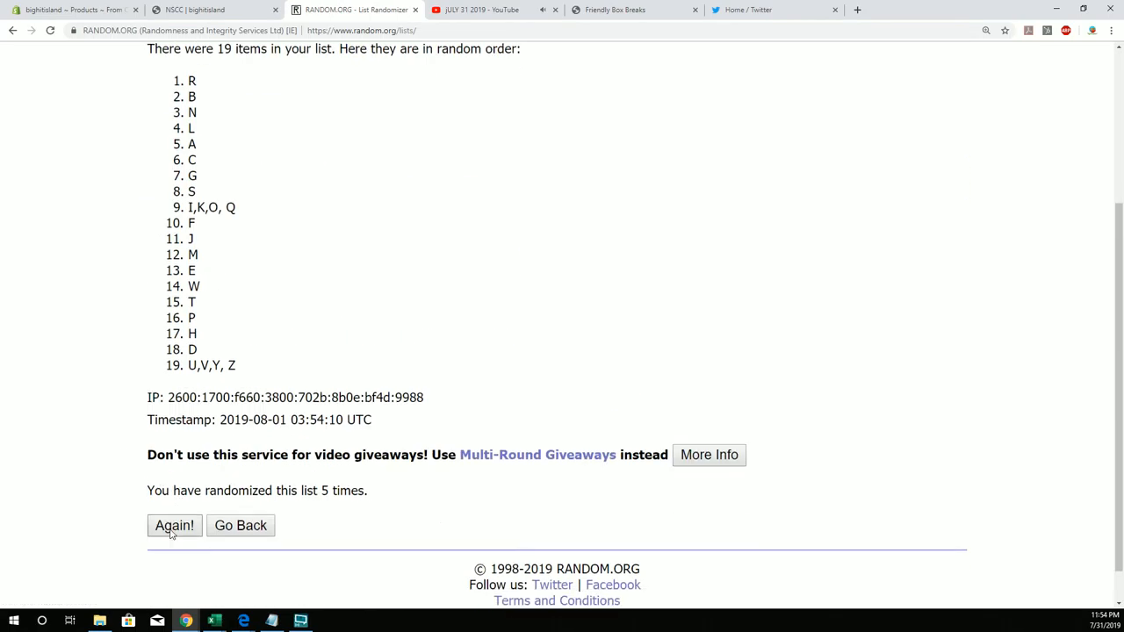
left_click(174, 525)
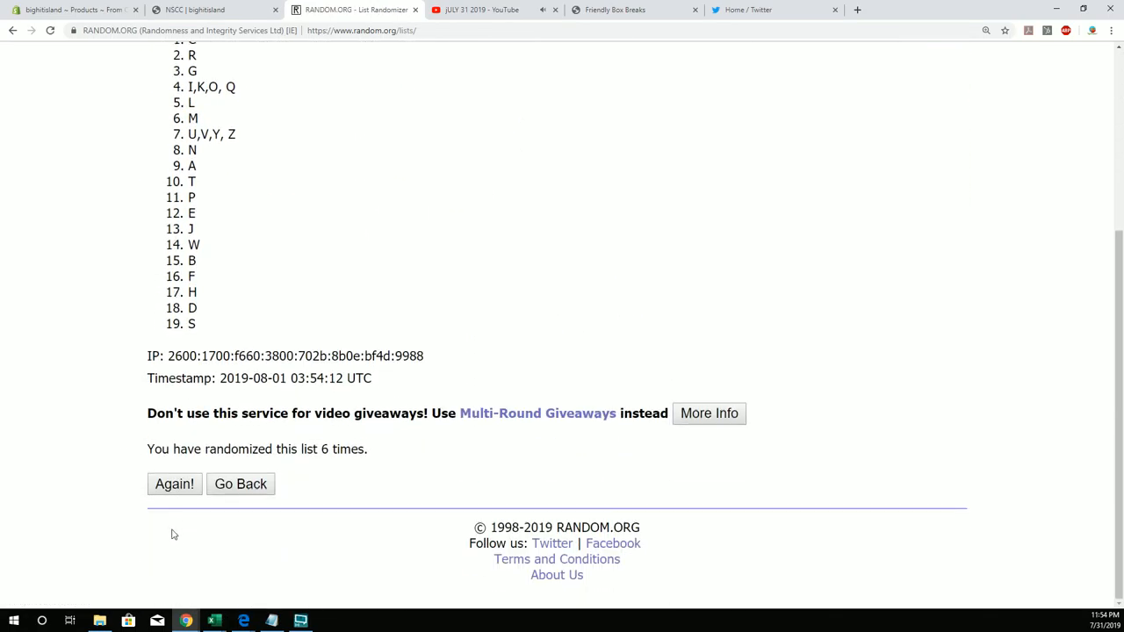
left_click(174, 484)
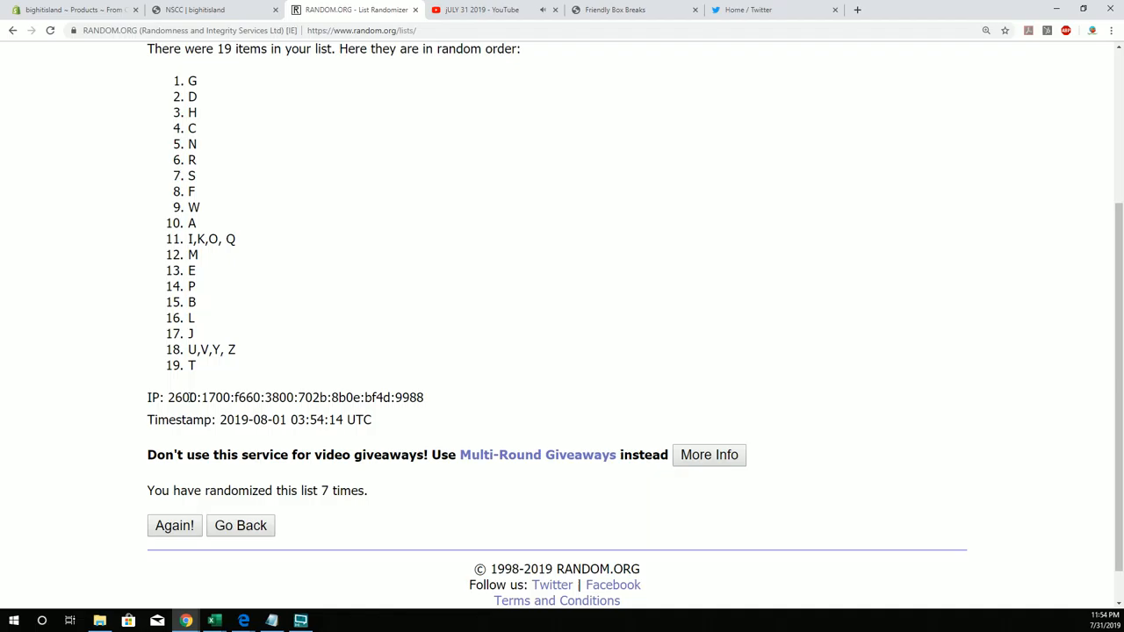
left_click_drag(209, 350, 193, 366)
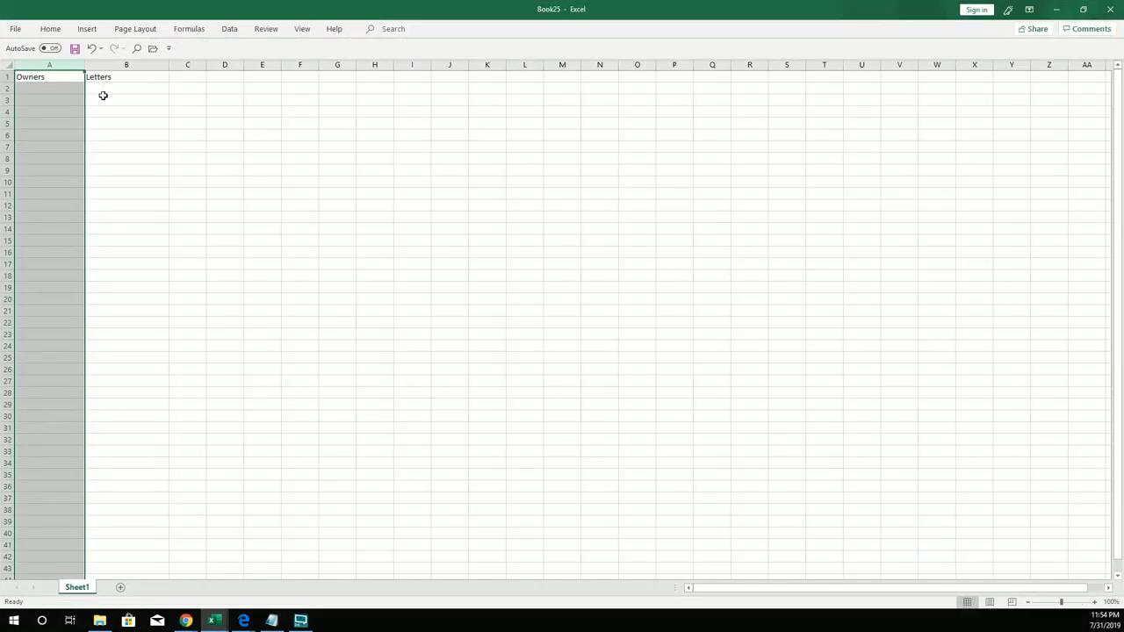
Paste the shuffled letter groups into cell B2 under the Letters heading.
right_click(126, 87)
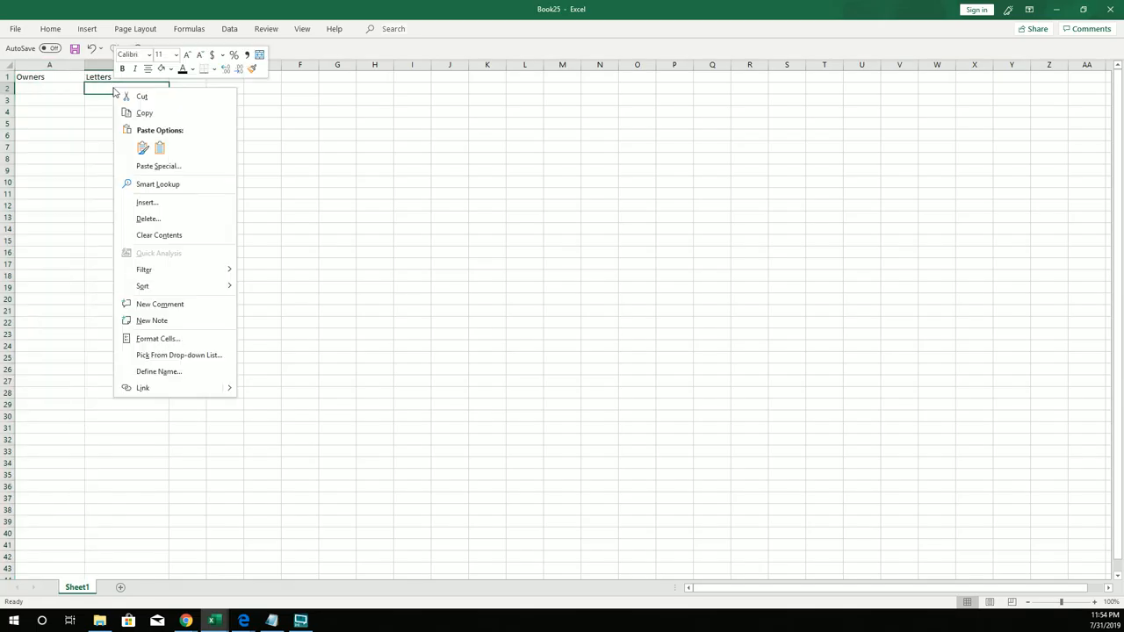
left_click(142, 146)
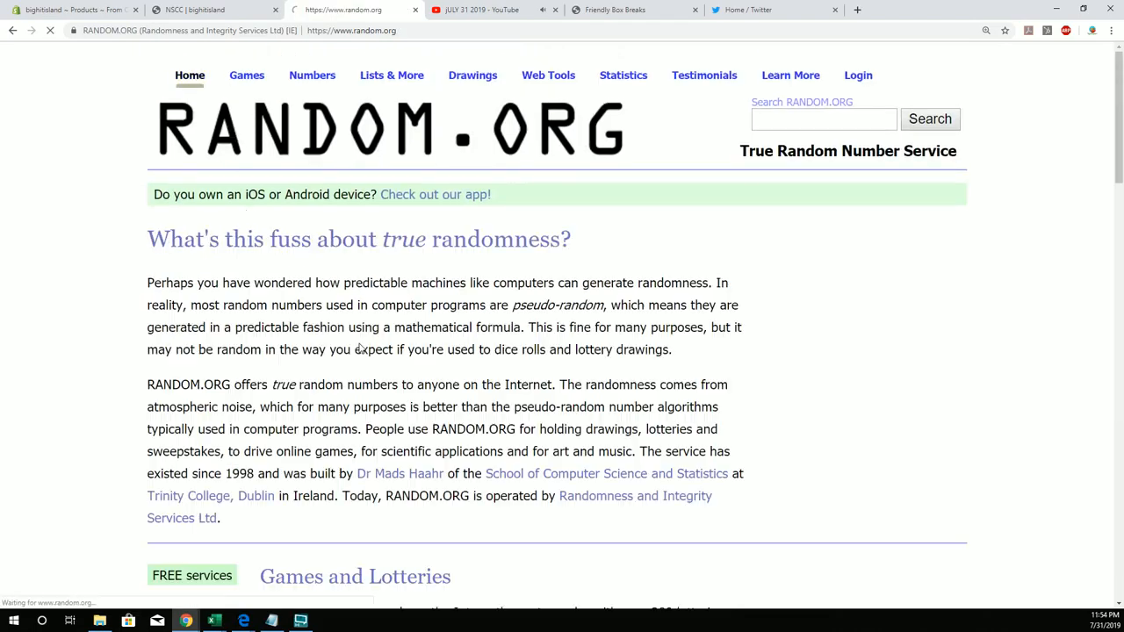
Open List Randomizer and shuffle the 19 owner names seven times.
scroll("down", 3)
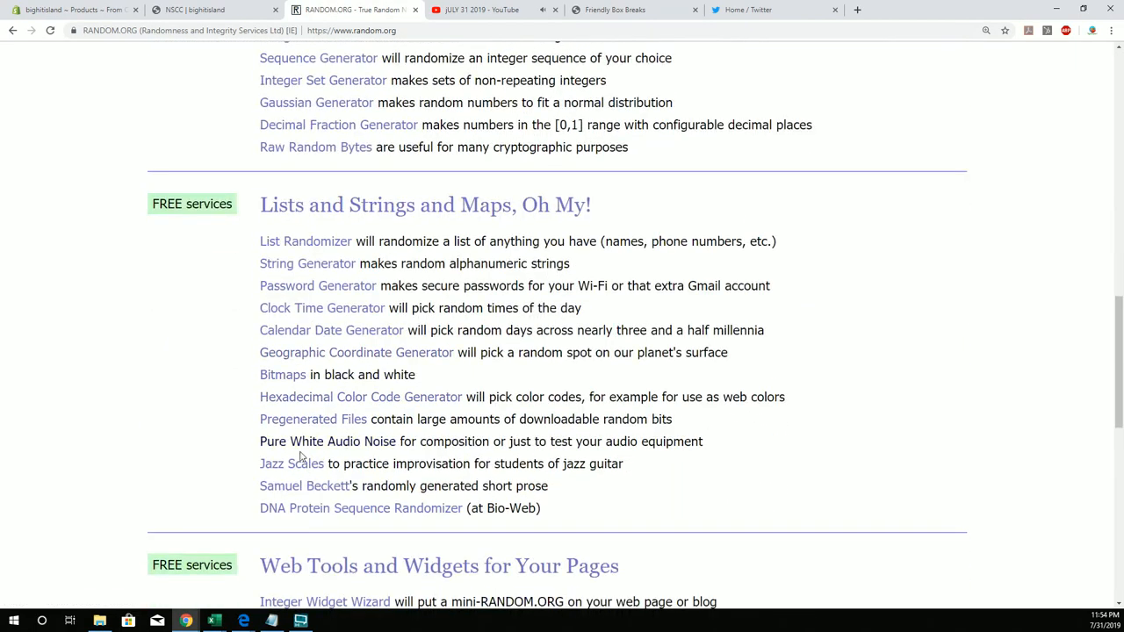
left_click(305, 241)
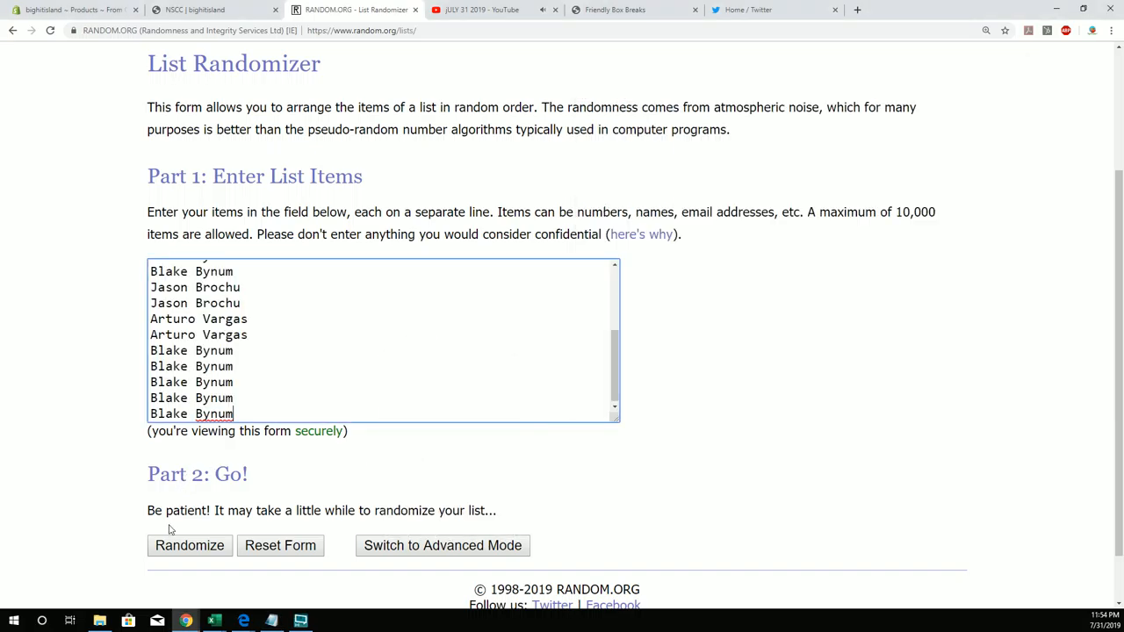
left_click(190, 545)
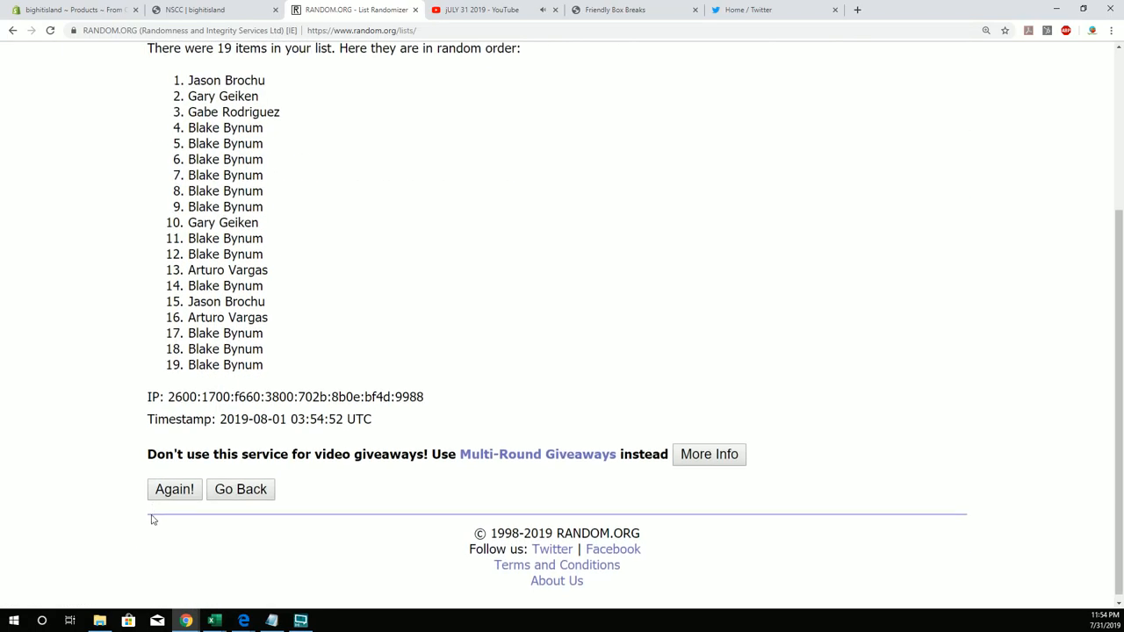
left_click(174, 489)
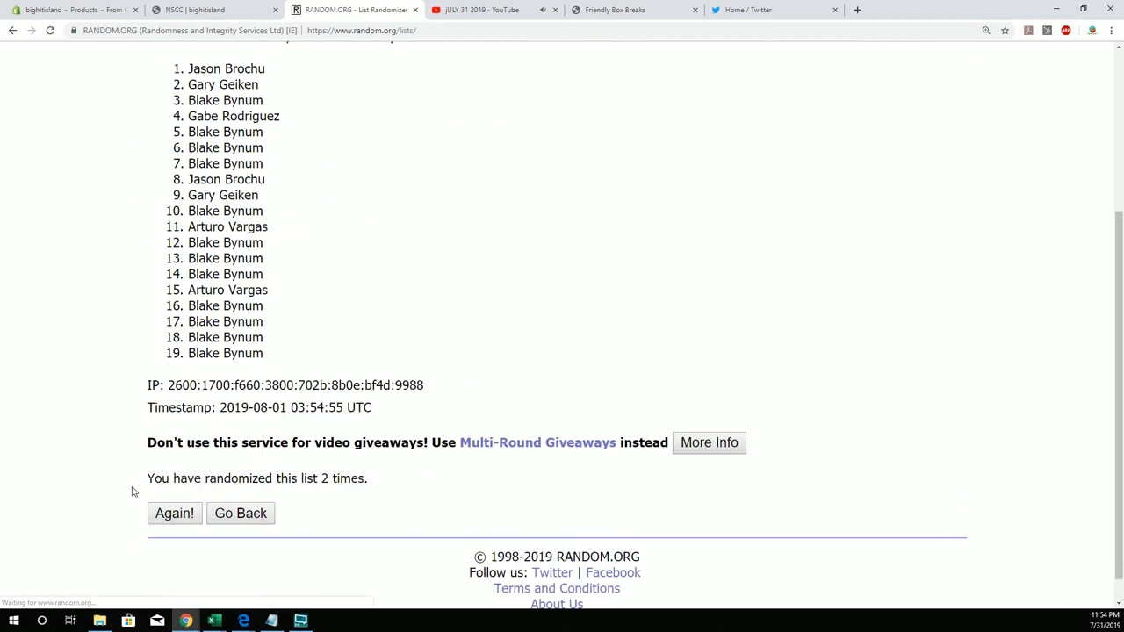
left_click(174, 513)
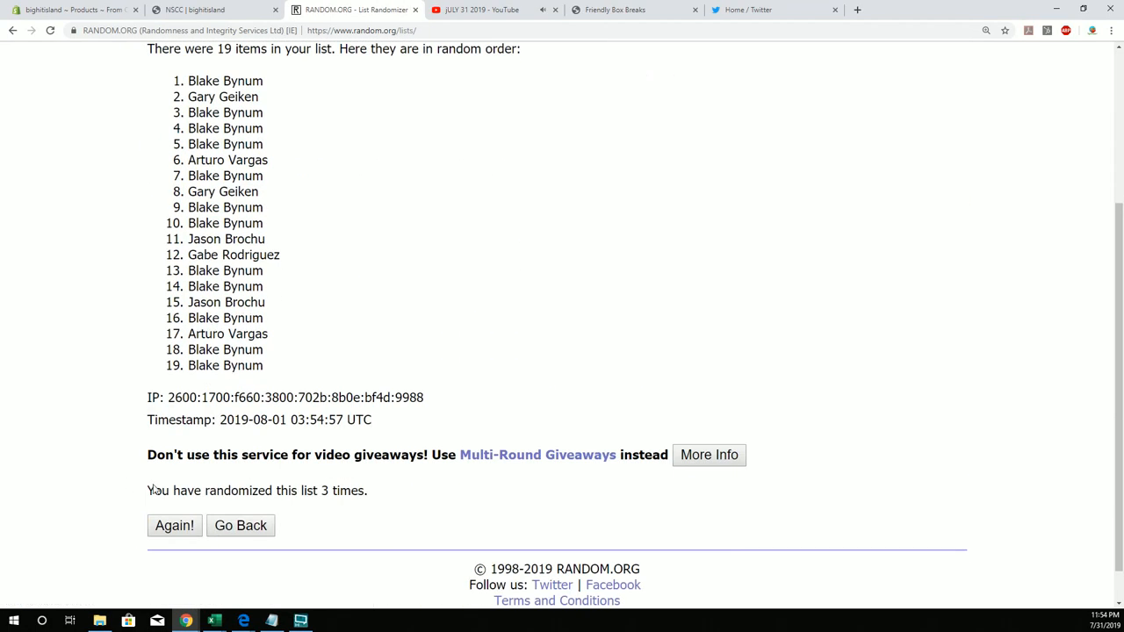
left_click(174, 526)
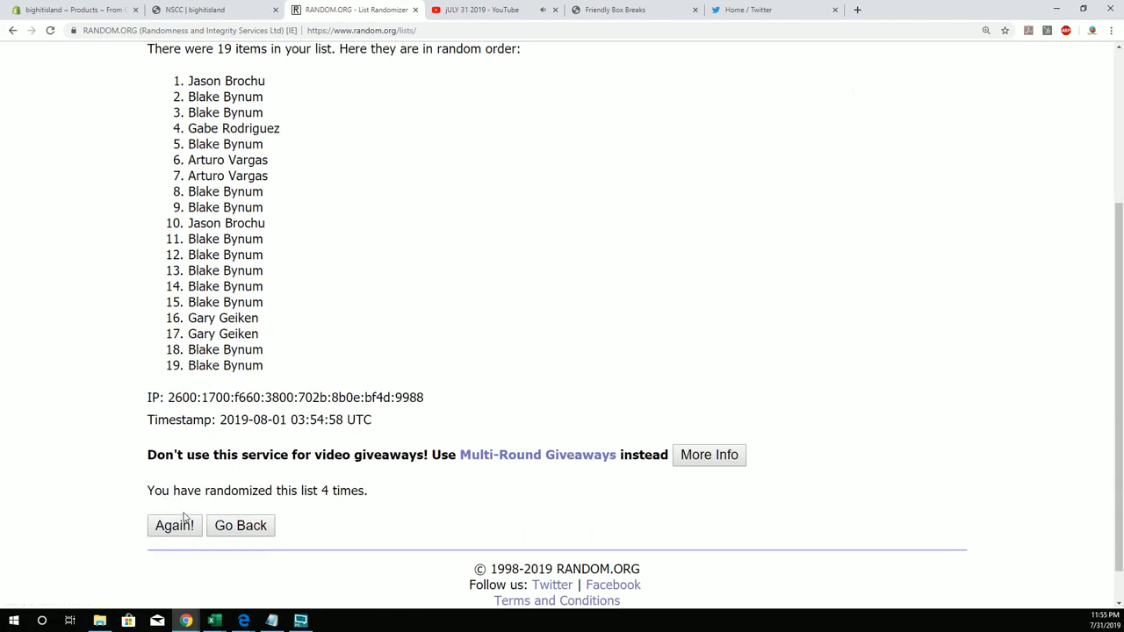
left_click(173, 525)
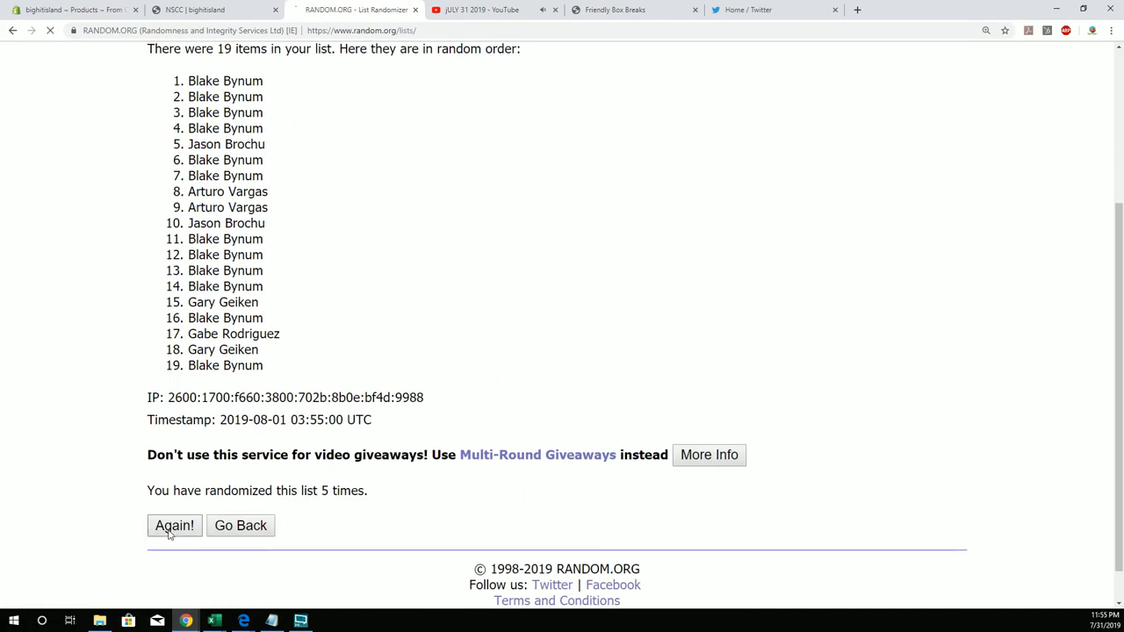
left_click(174, 525)
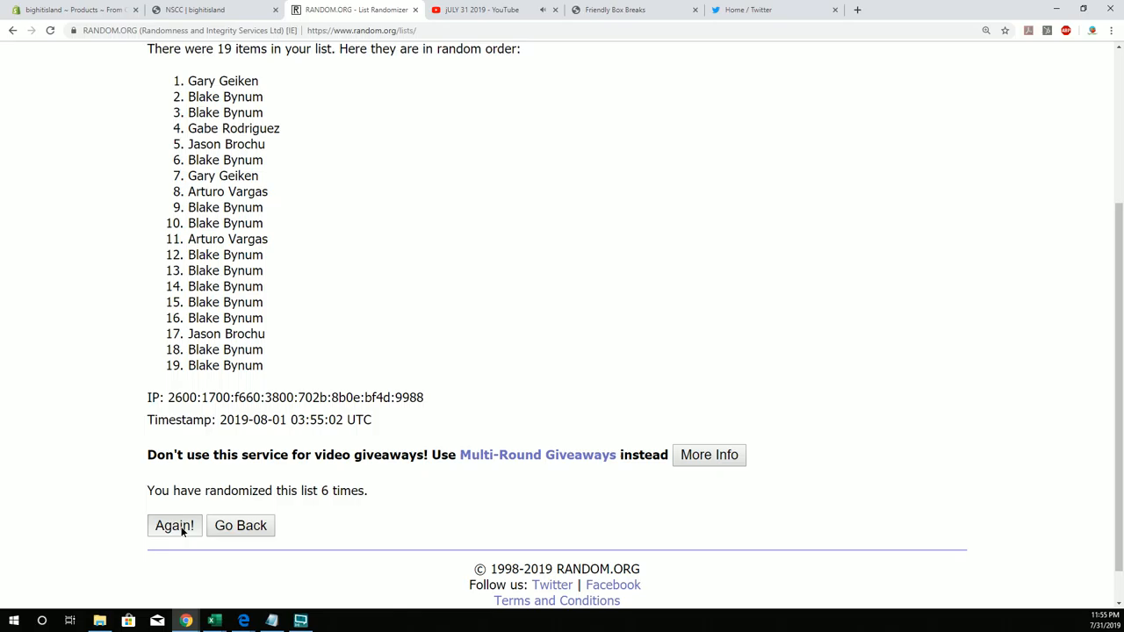
left_click(174, 525)
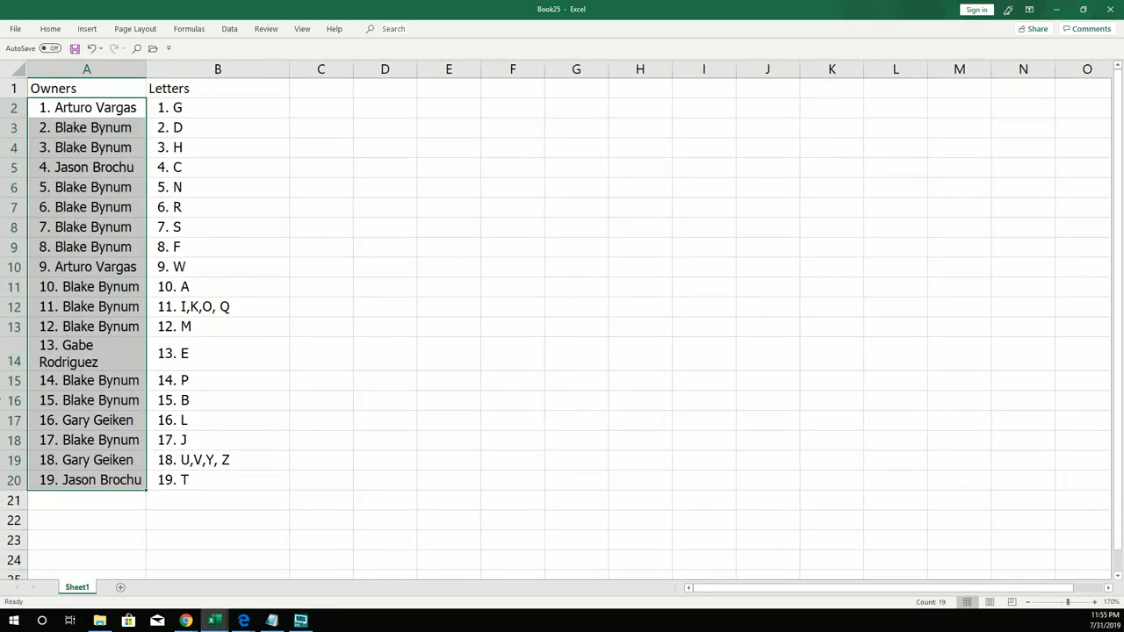
Paste the shuffled owner names into column A beside the Letters column.
left_click(86, 68)
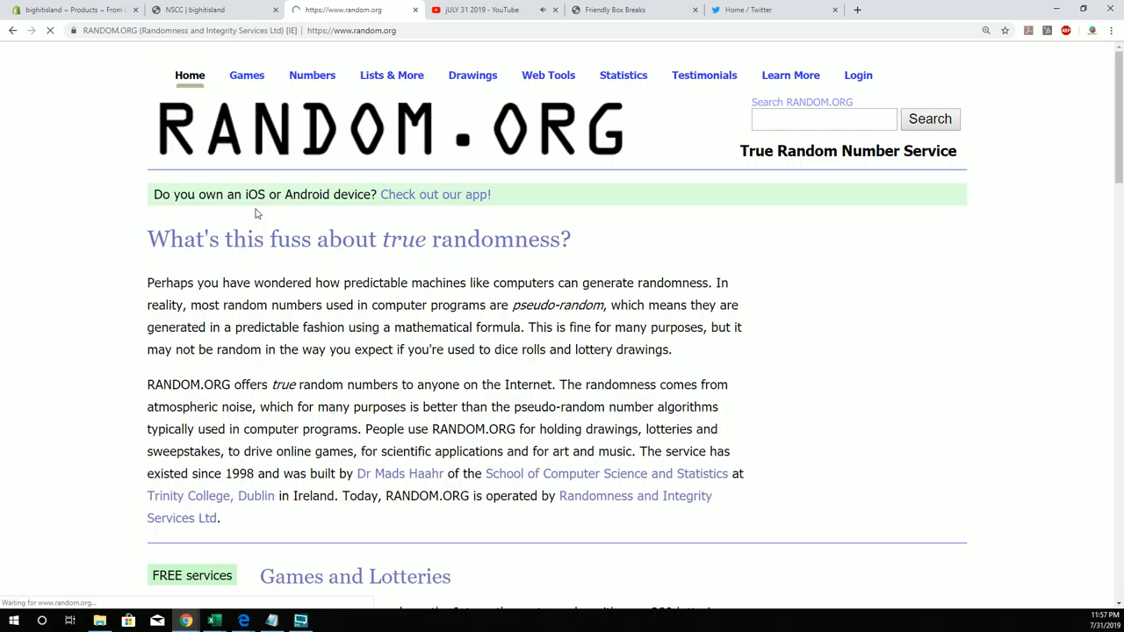
Paste the 19 owner names from Notepad into the list box.
scroll("down", 3)
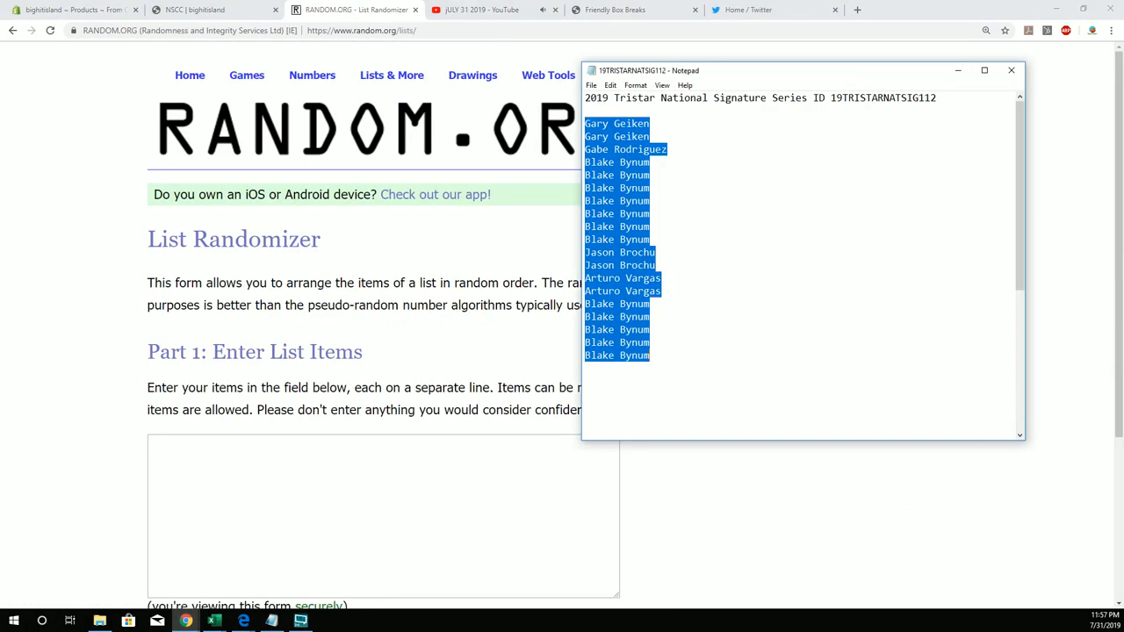
right_click(614, 303)
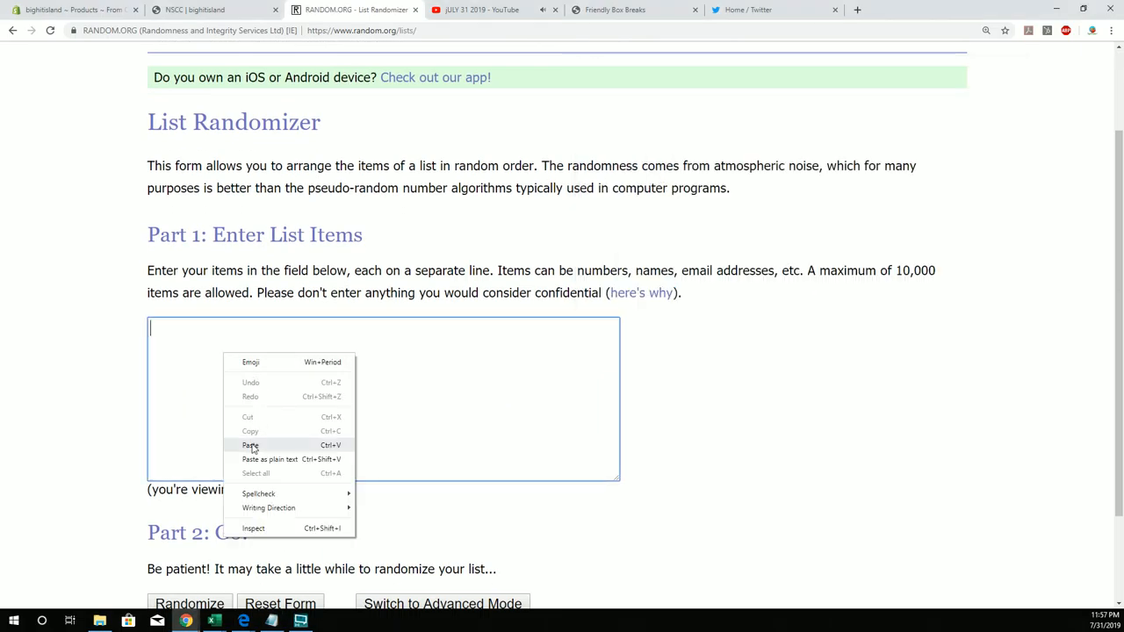
left_click(251, 445)
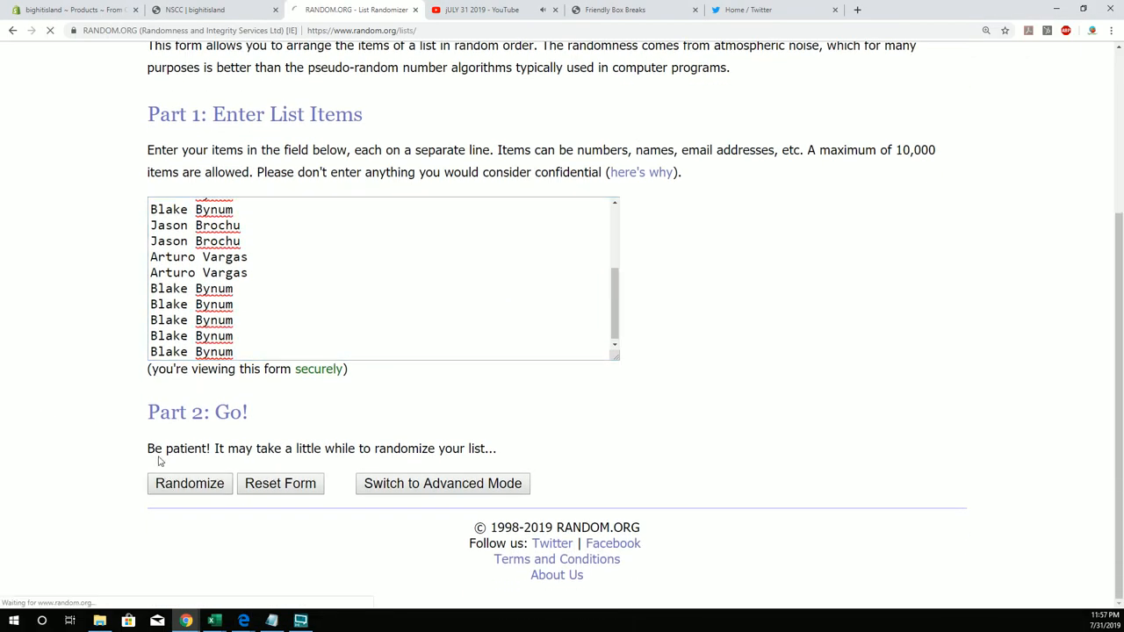
Shuffle the owner list seven times and select the first name in the final order.
left_click(189, 483)
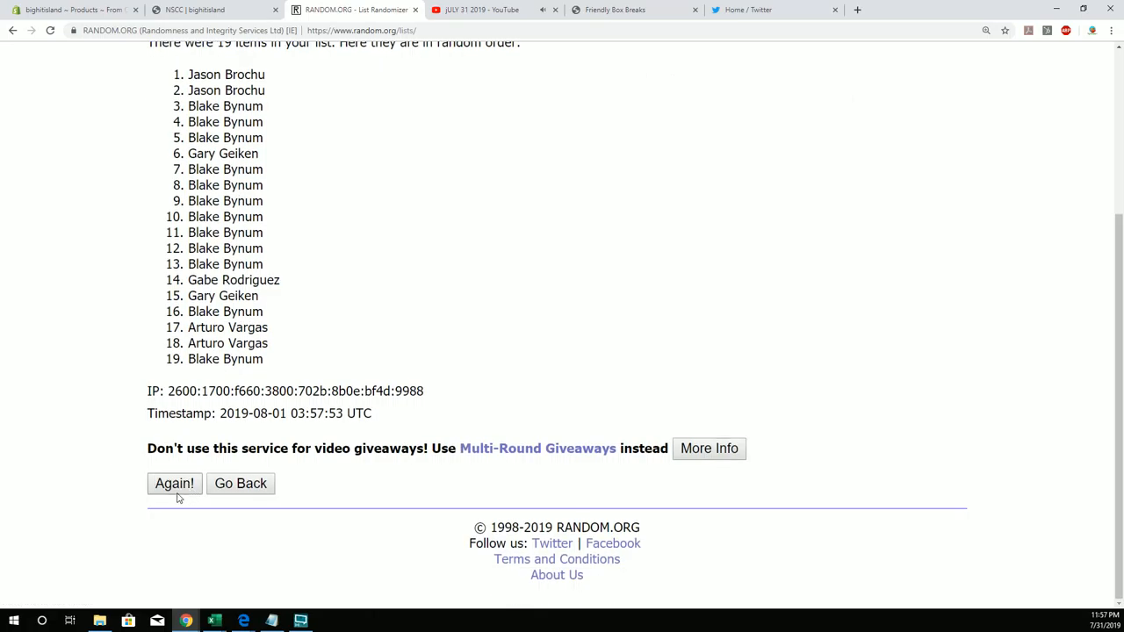
left_click(174, 484)
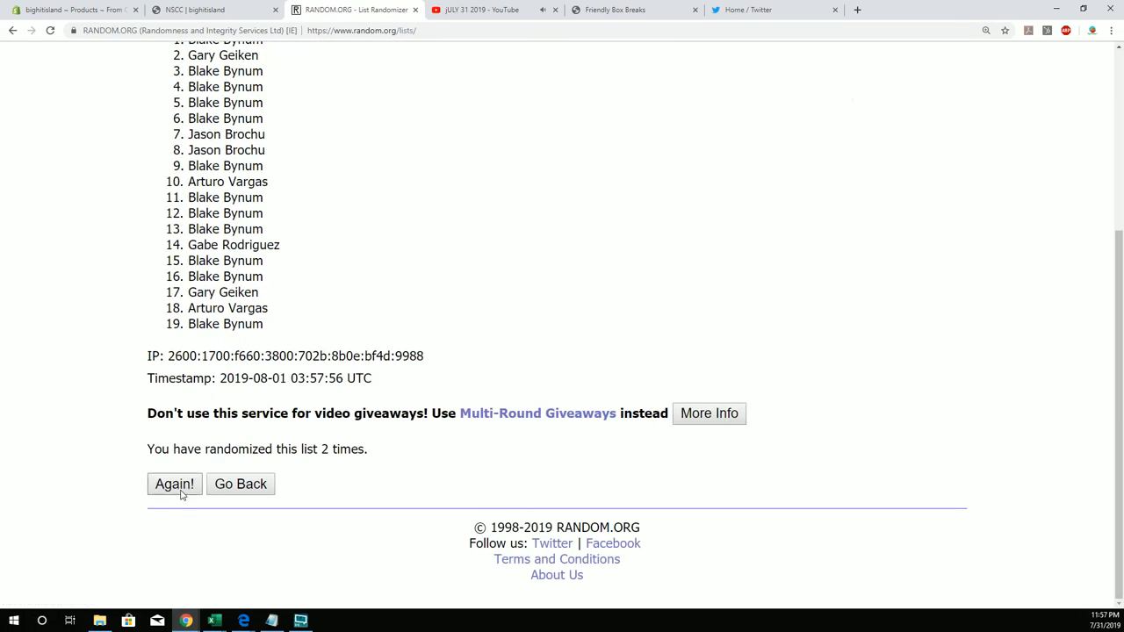
left_click(173, 484)
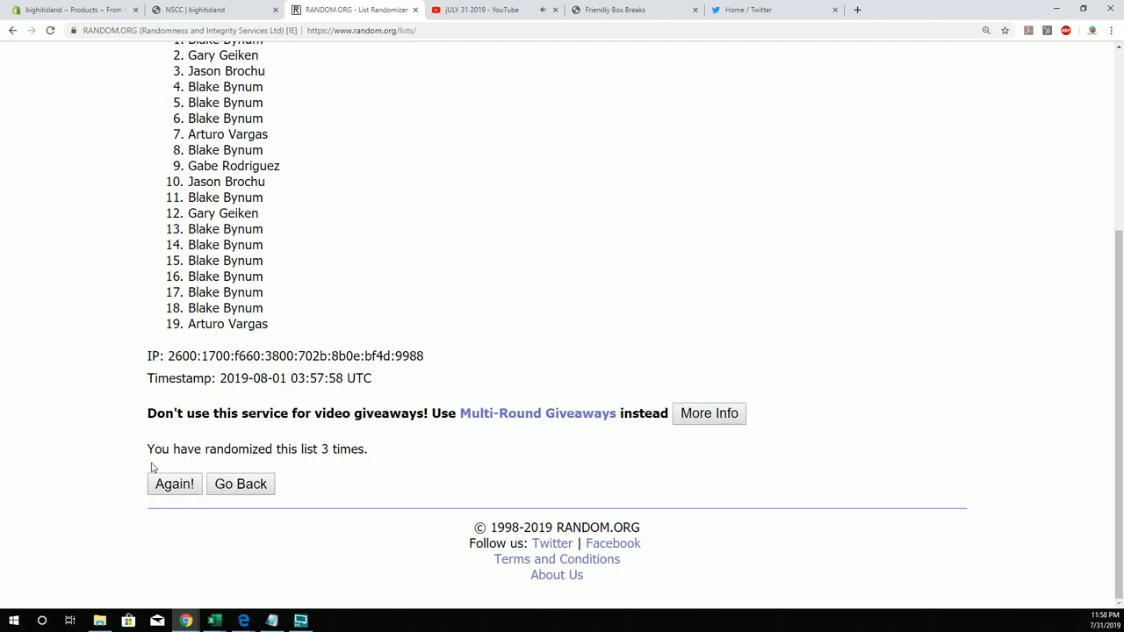
left_click(173, 484)
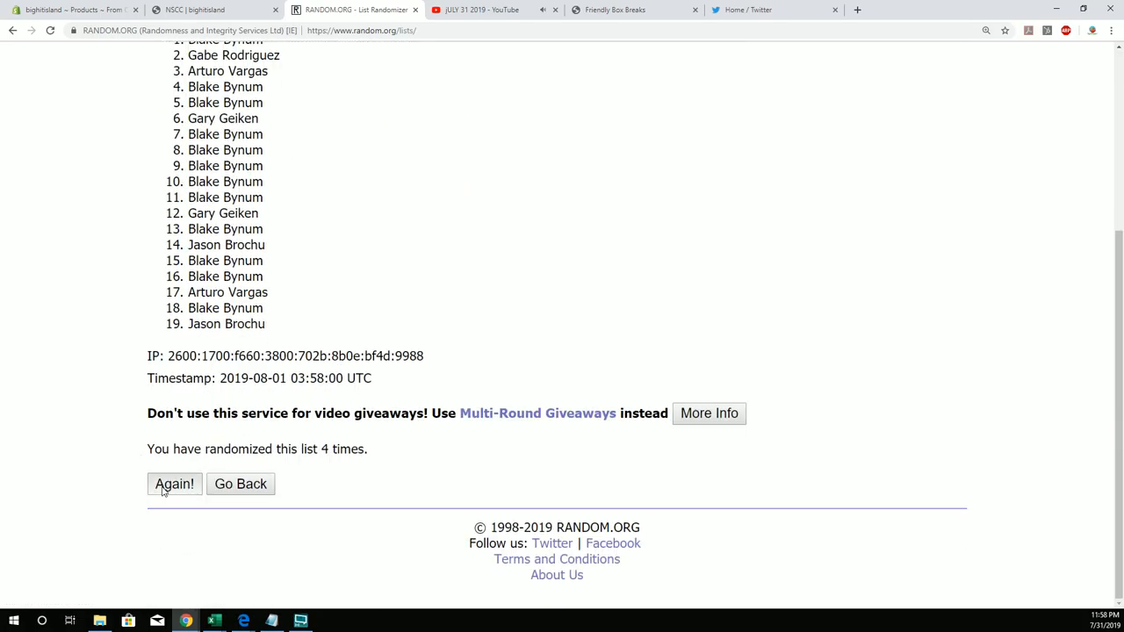
left_click(174, 484)
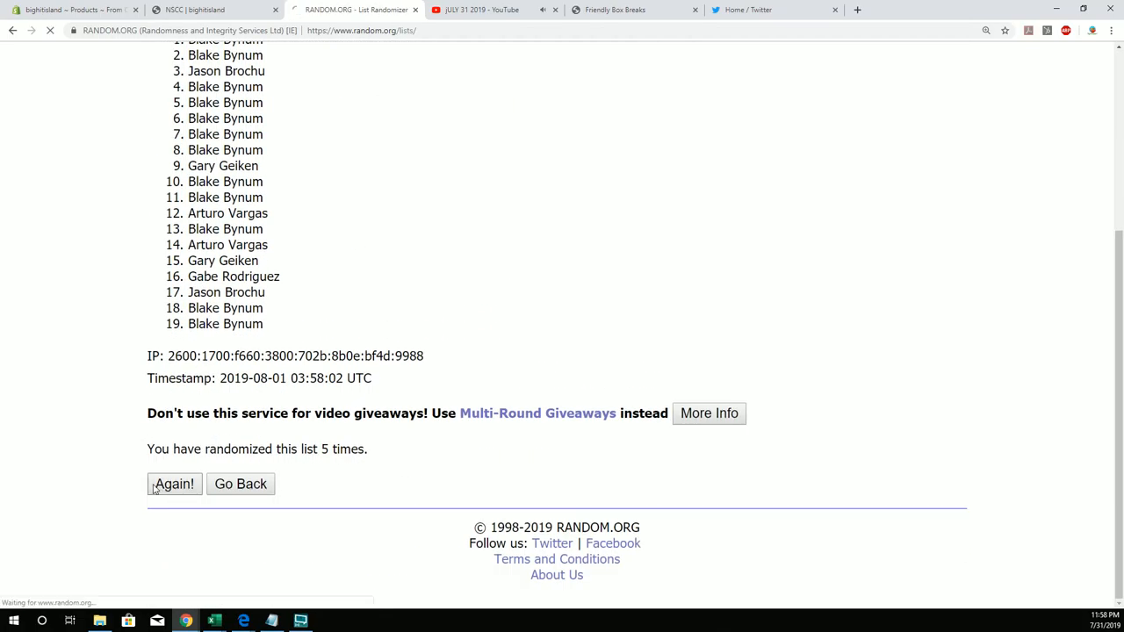
left_click(173, 484)
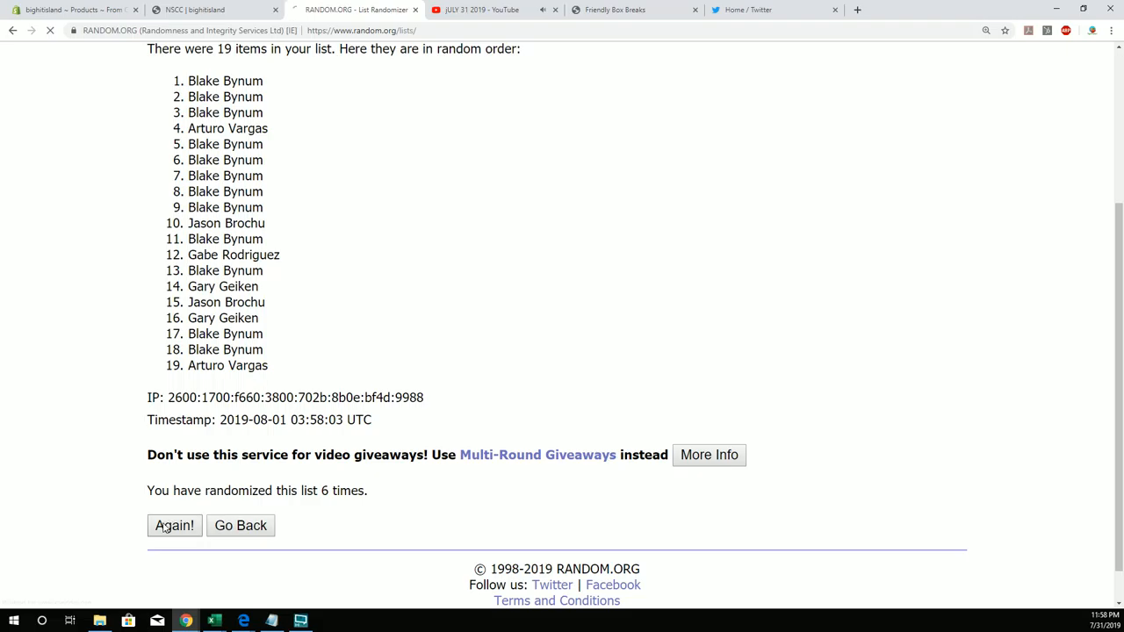
left_click(174, 526)
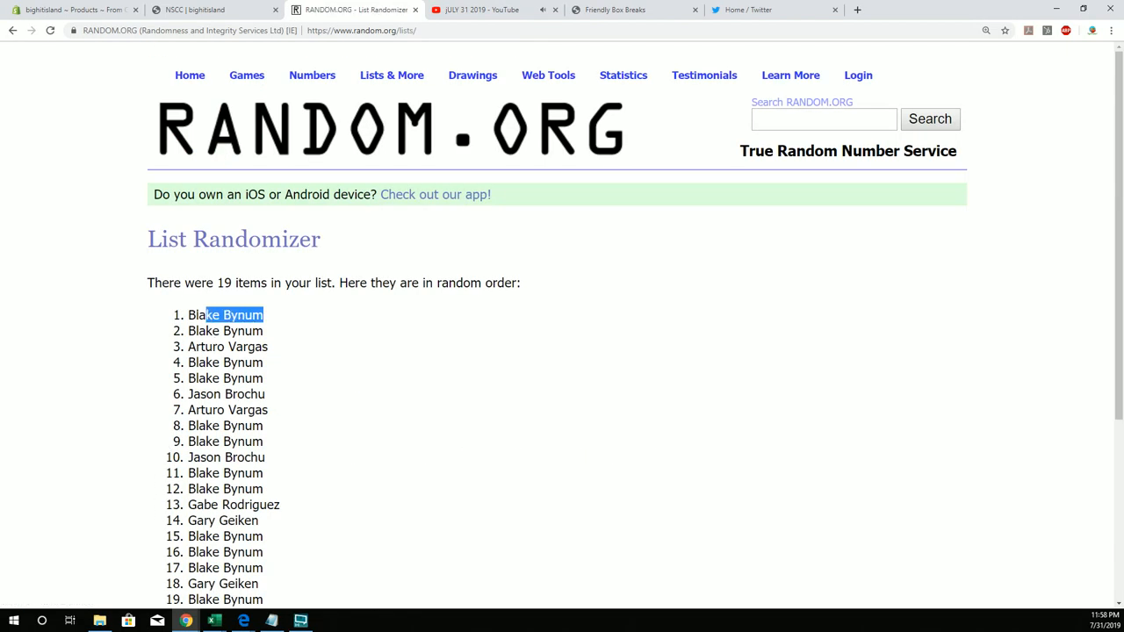
double_click(225, 314)
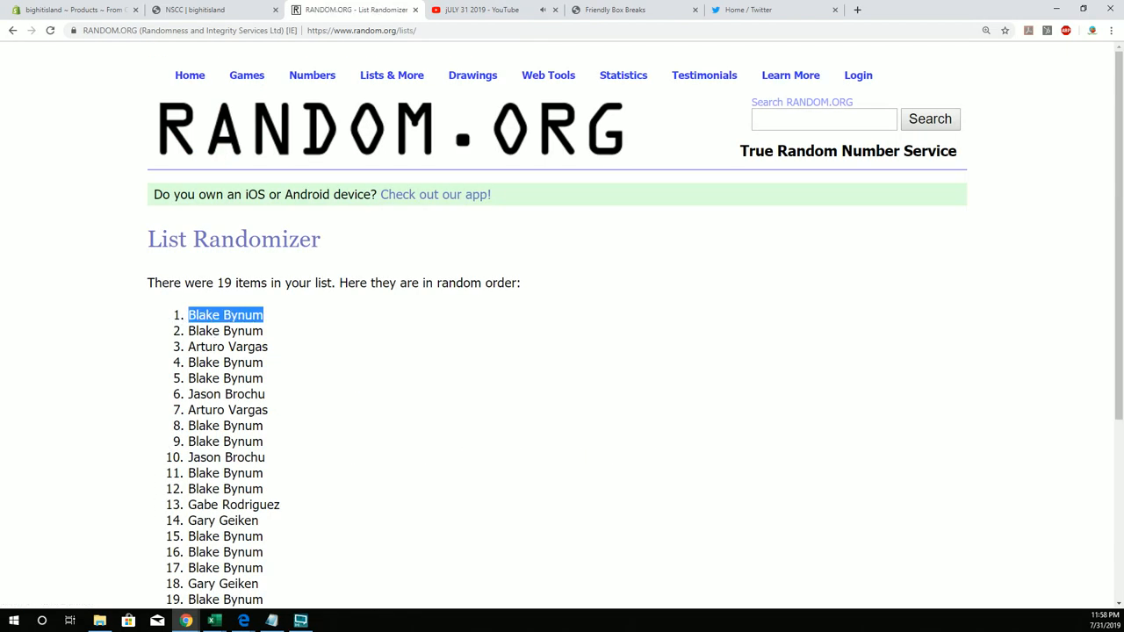